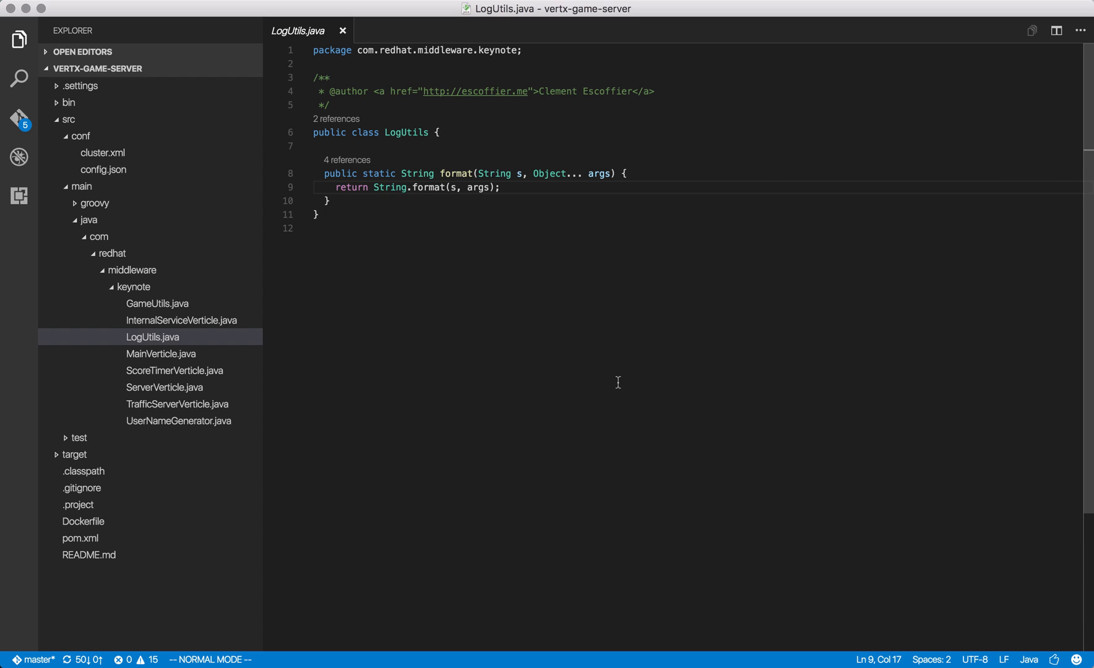
{"action": "mouse_move", "coordinate": [374, 167]}
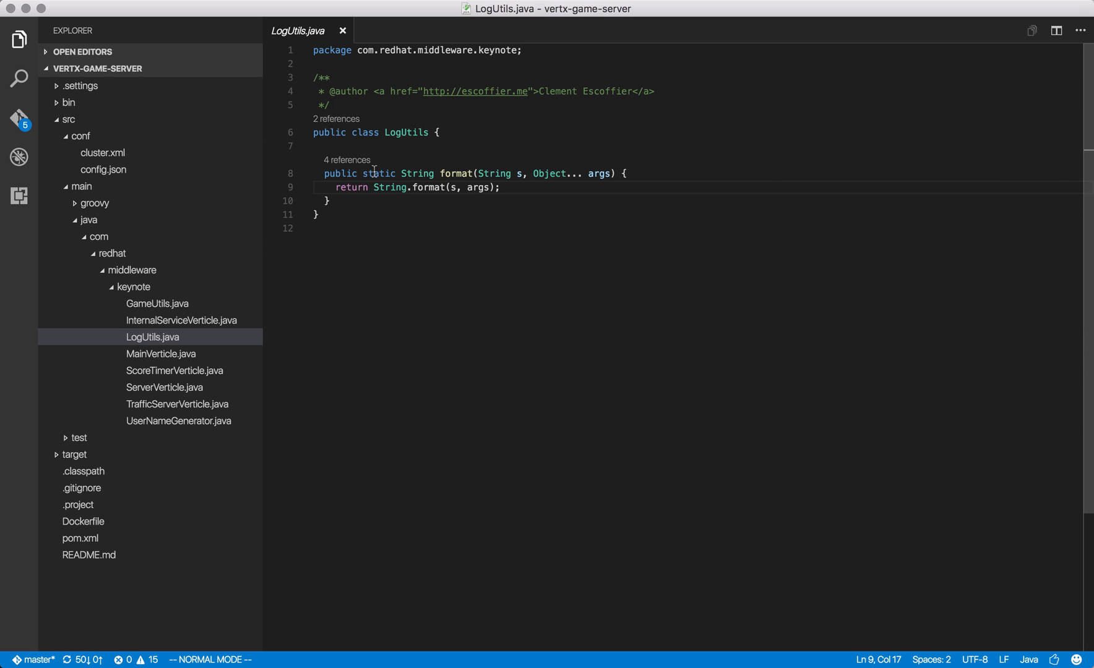
{"action": "mouse_move", "coordinate": [387, 120]}
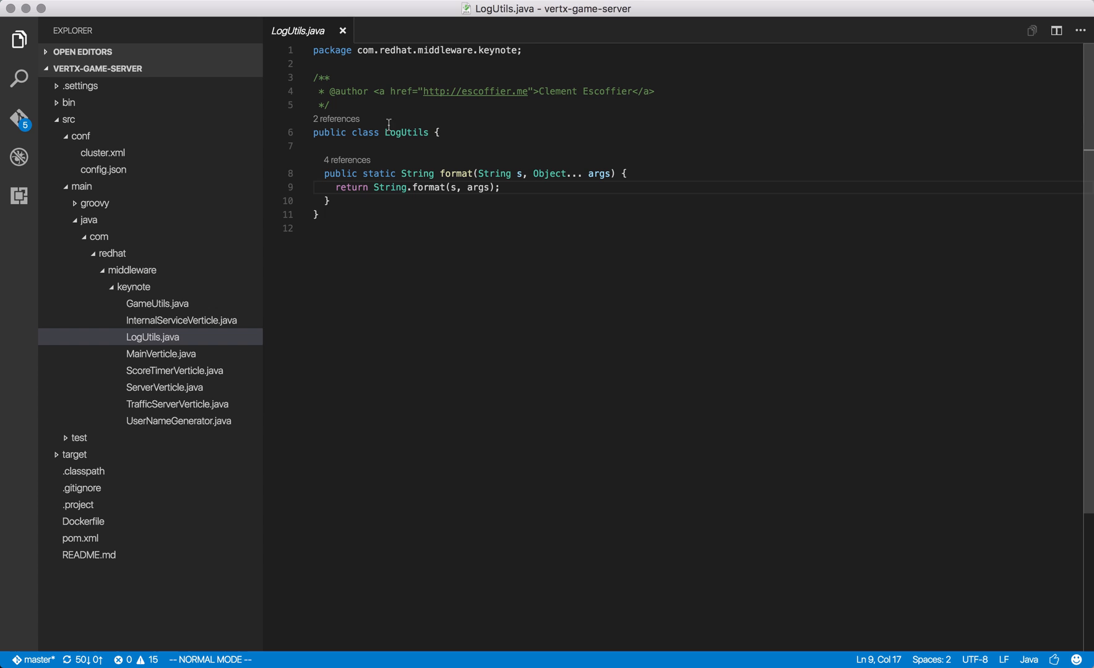
{"action": "mouse_move", "coordinate": [374, 157]}
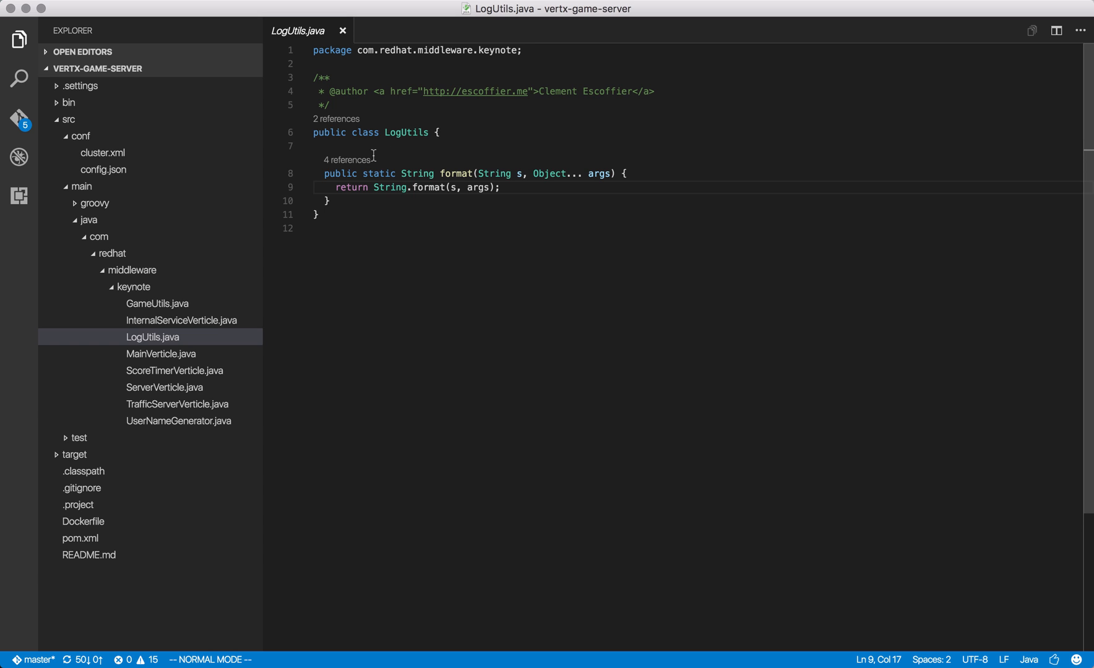
{"action": "mouse_move", "coordinate": [344, 156]}
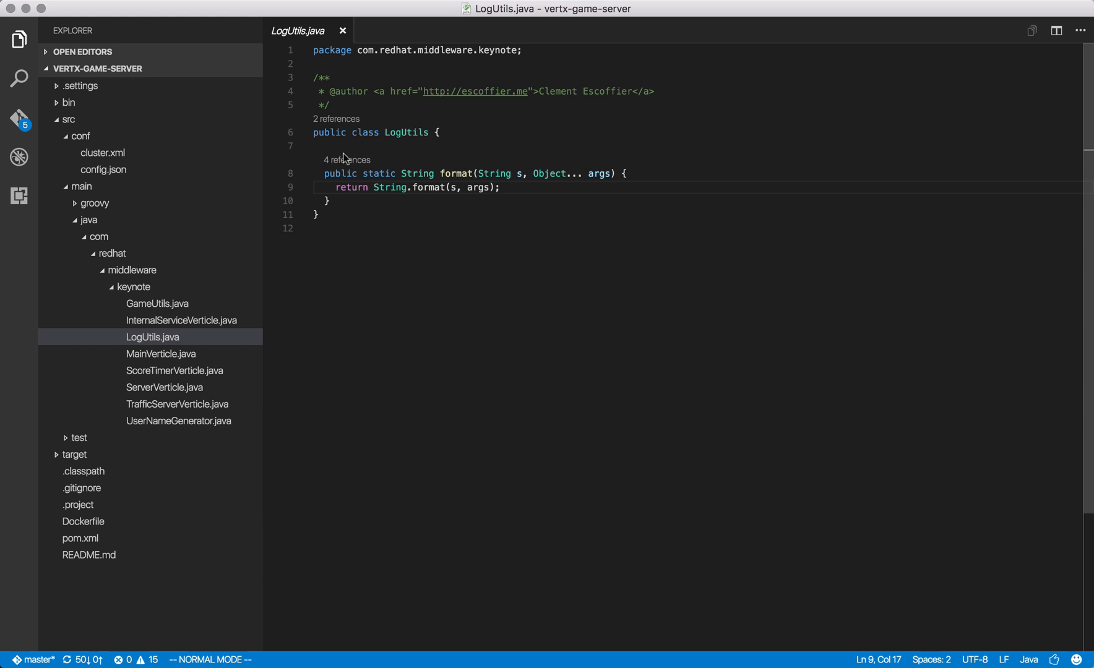
Peek the four references to the format method, including the MainVerticleTest.java hit, then close the preview.
{"action": "left_click", "coordinate": [347, 160]}
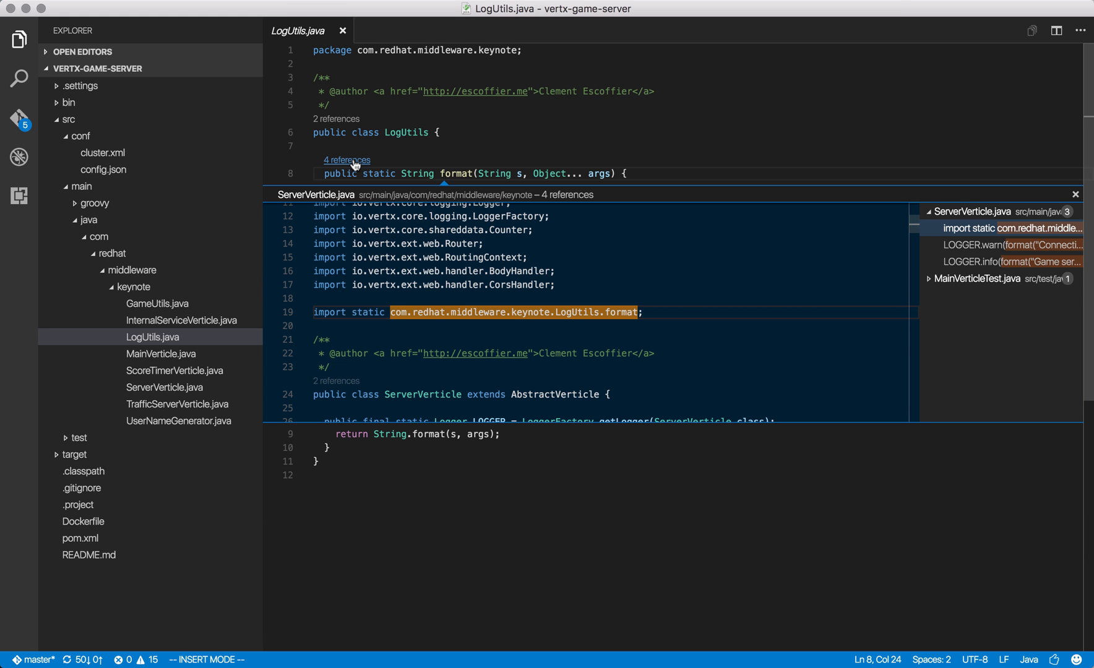
{"action": "mouse_move", "coordinate": [959, 257]}
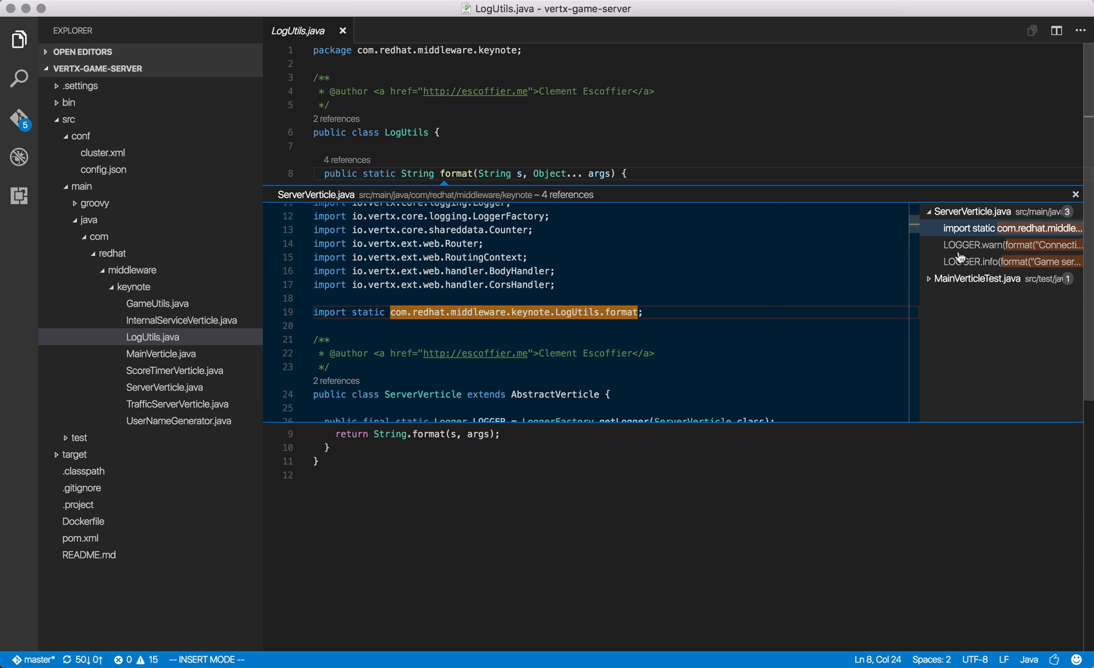
{"action": "left_click", "coordinate": [1007, 261]}
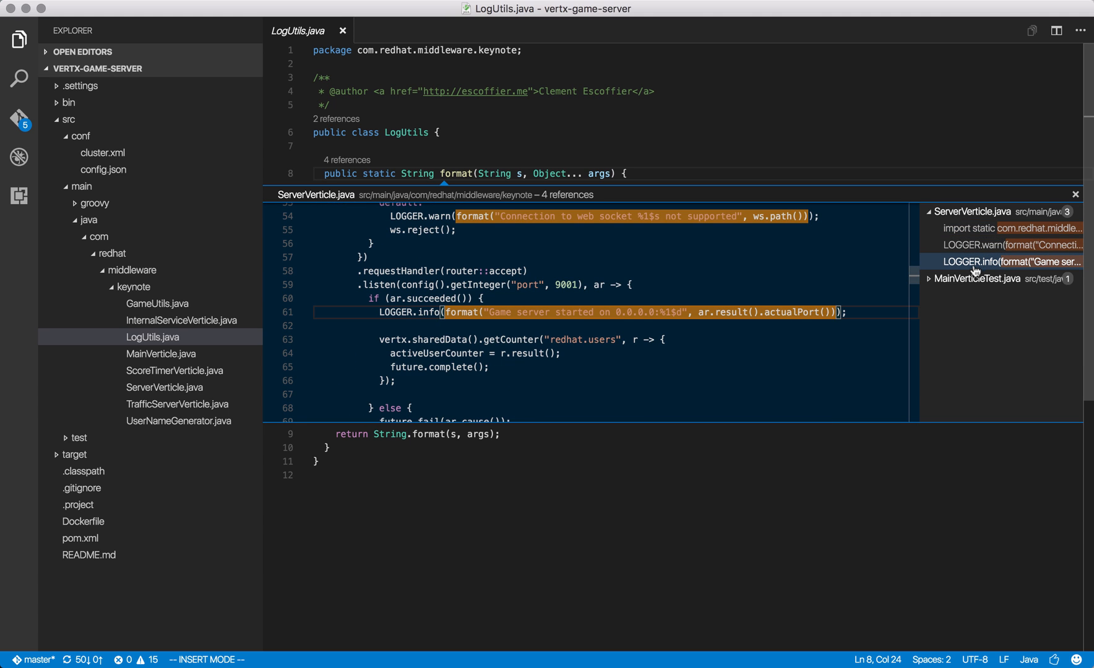
{"action": "left_click", "coordinate": [928, 278]}
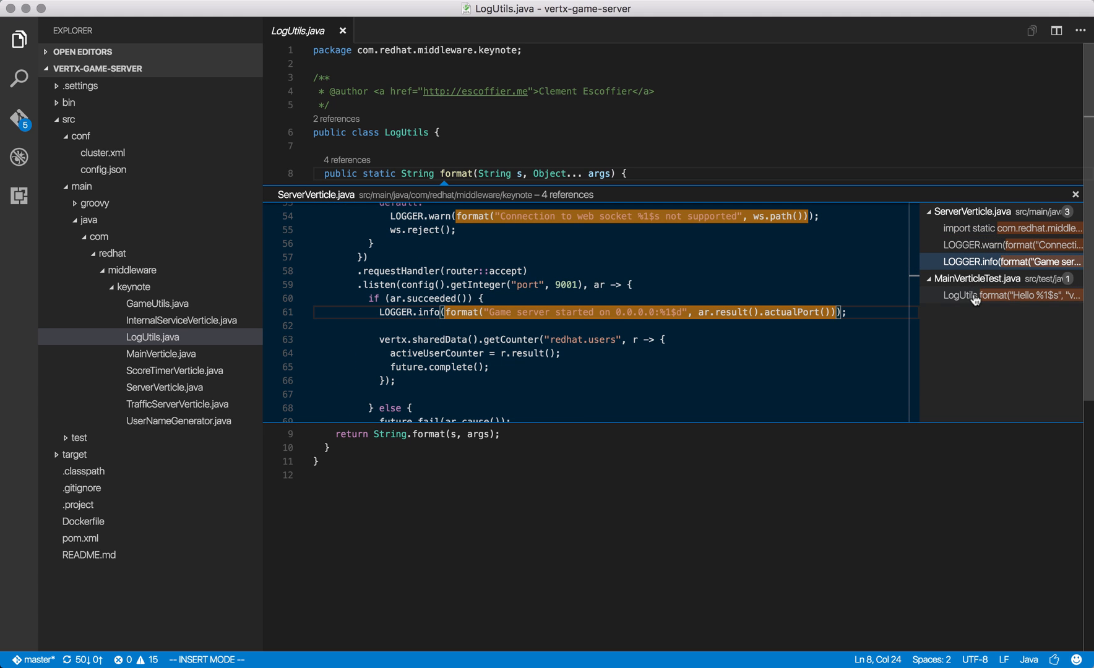
{"action": "left_click", "coordinate": [1008, 295]}
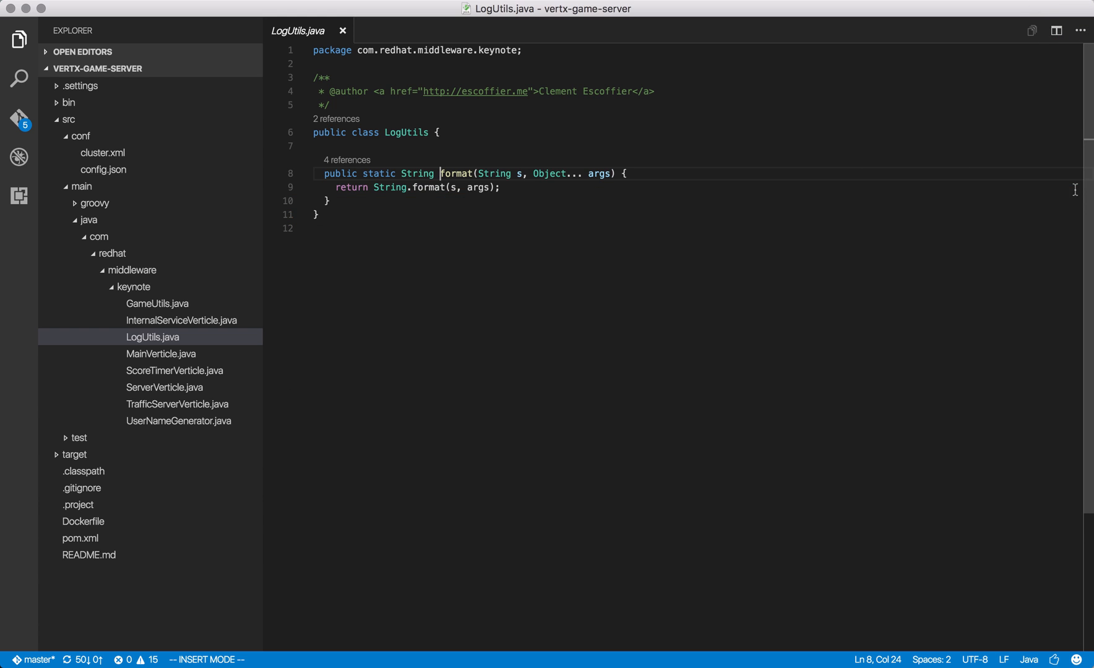
{"action": "mouse_move", "coordinate": [472, 236]}
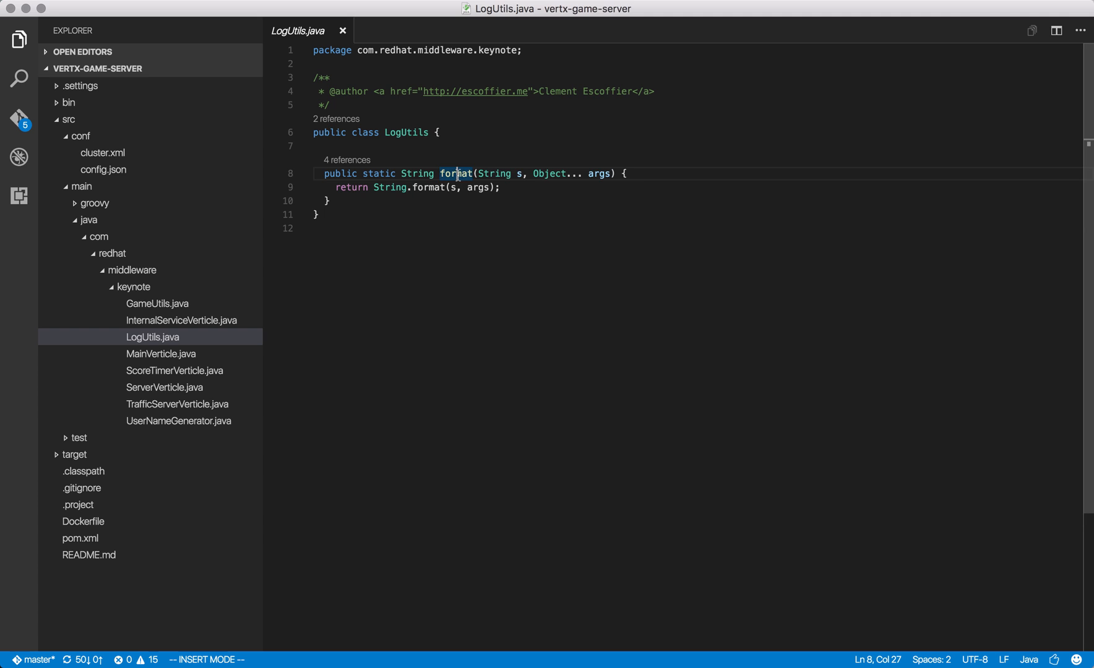
Find all references to format from its context menu and dismiss the completion list after String.
{"action": "right_click", "coordinate": [456, 173]}
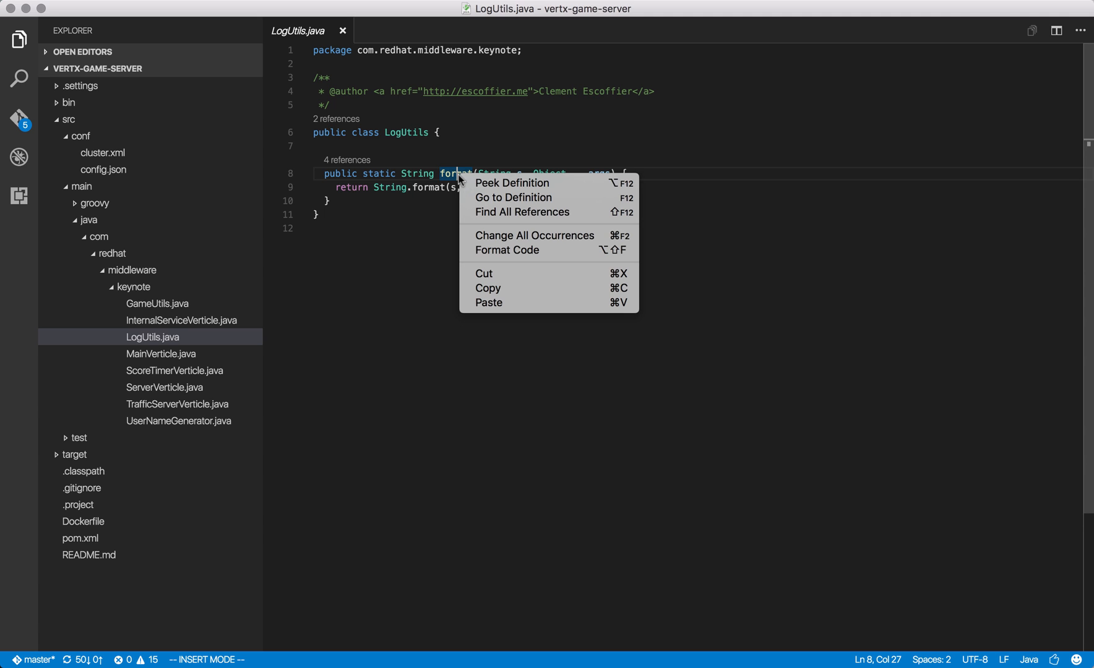
{"action": "mouse_move", "coordinate": [524, 216]}
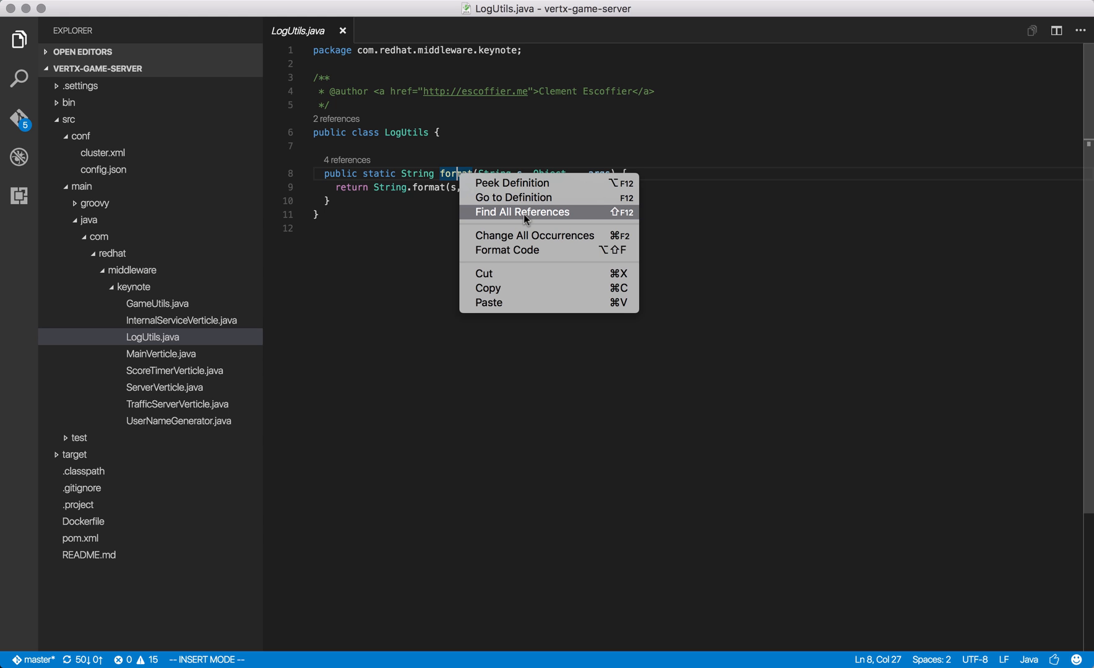
{"action": "left_click", "coordinate": [522, 211]}
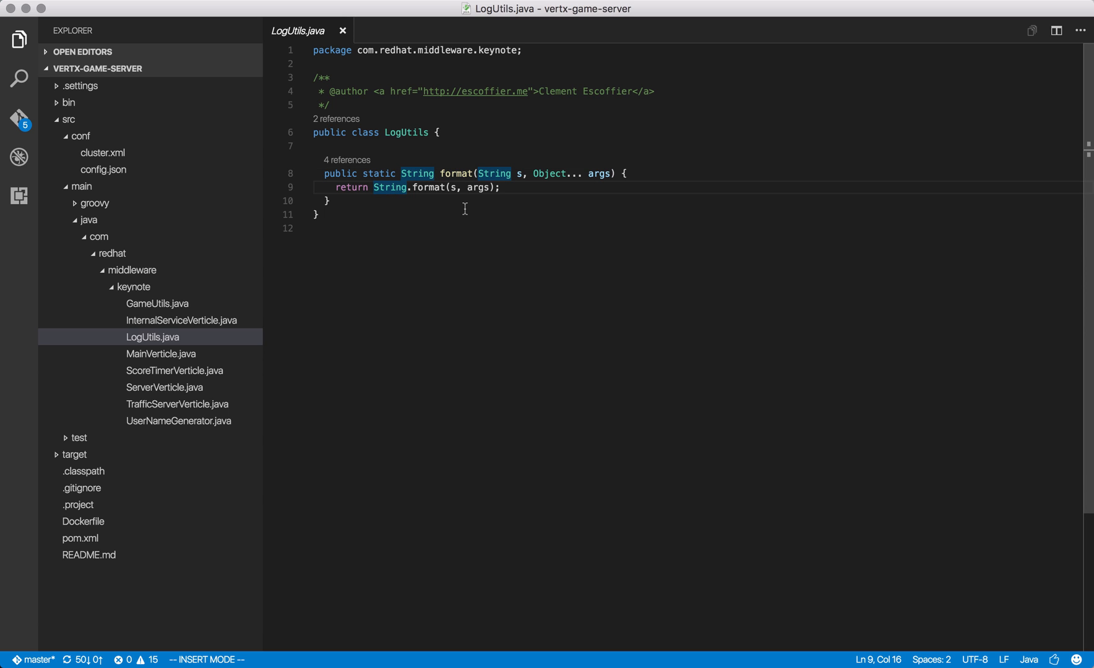
{"action": "left_click", "coordinate": [428, 186]}
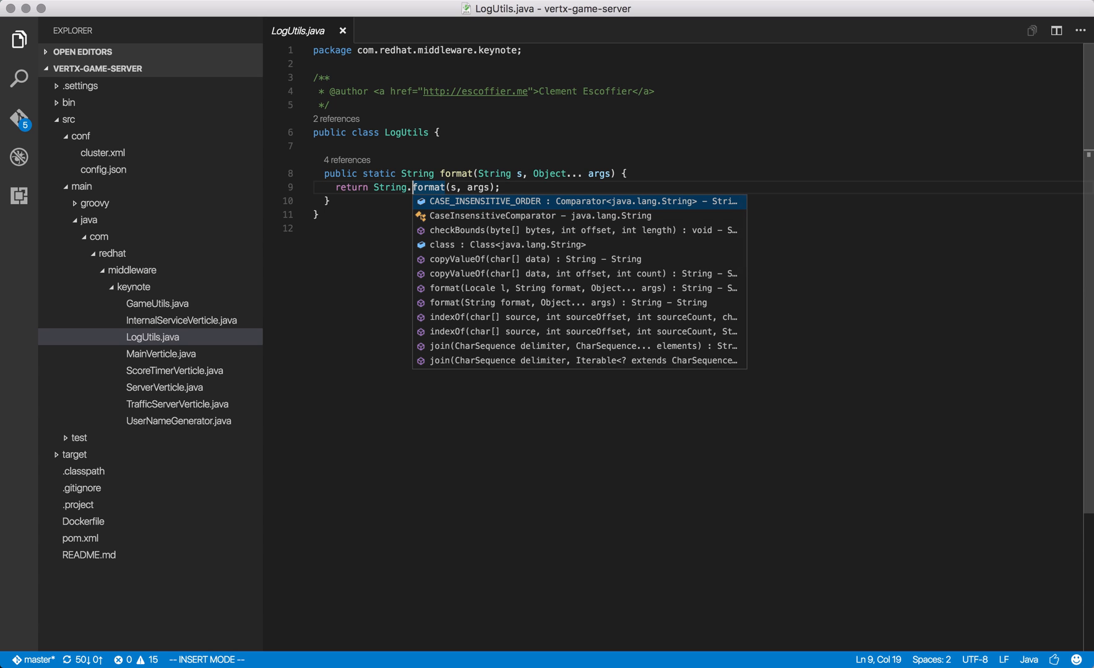
{"action": "key", "text": "Escape"}
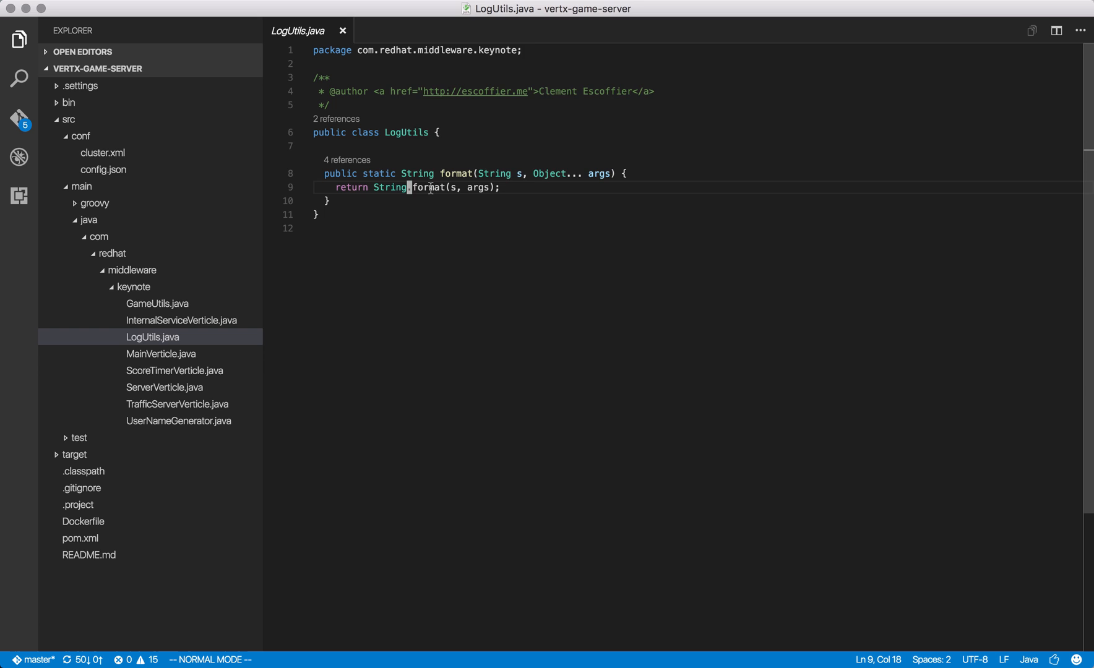
{"action": "mouse_move", "coordinate": [372, 274]}
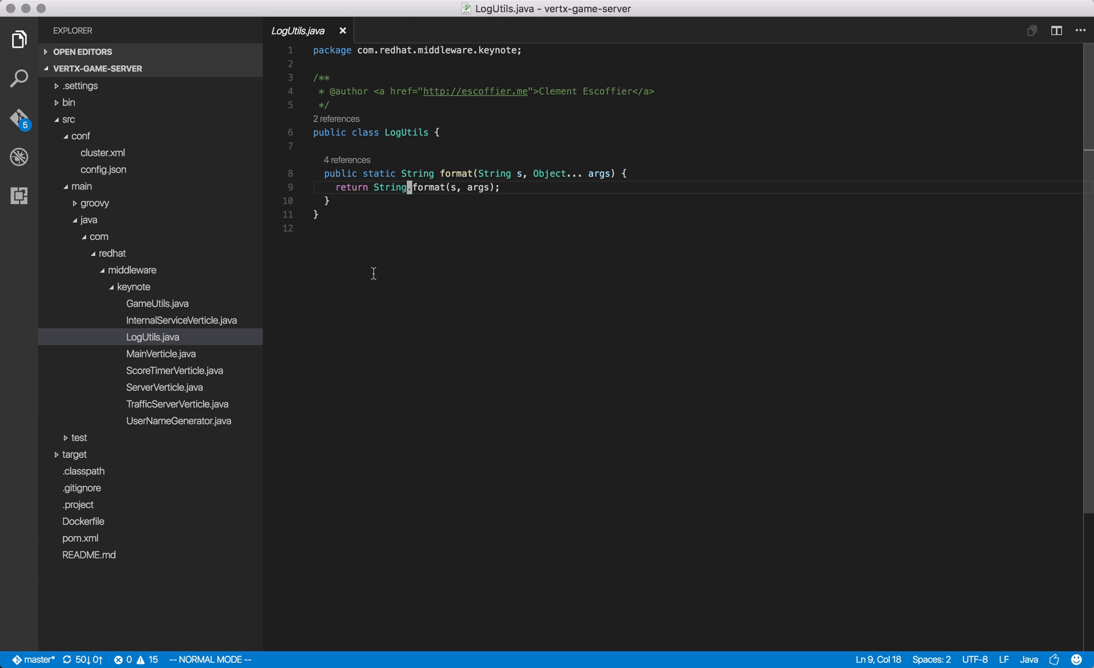
{"action": "mouse_move", "coordinate": [378, 263]}
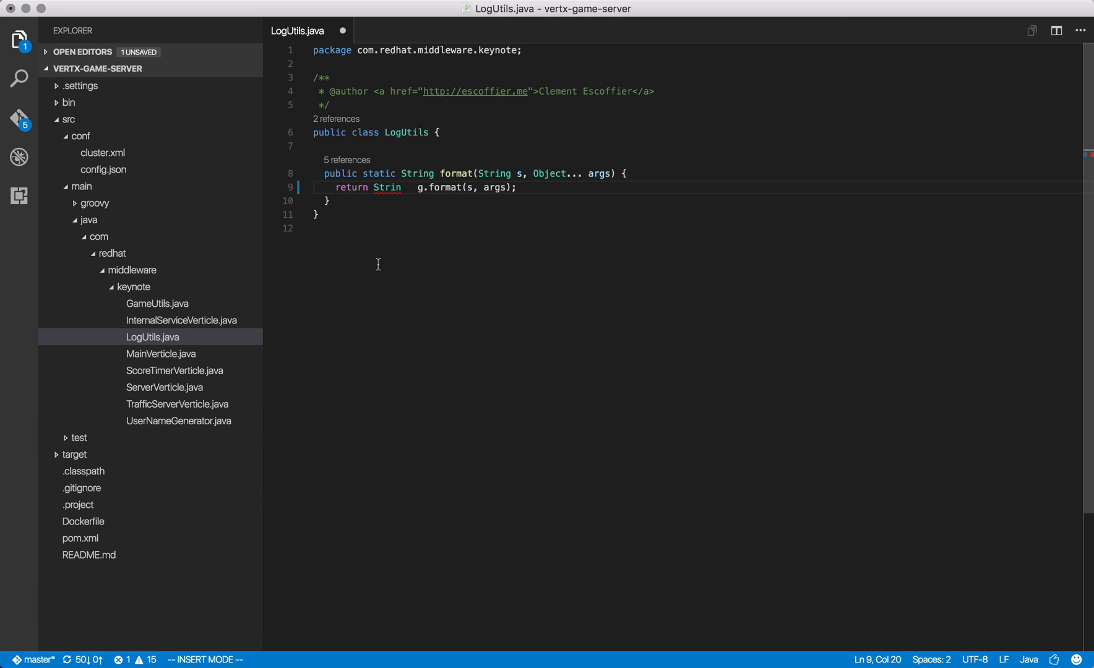
{"action": "mouse_move", "coordinate": [387, 186]}
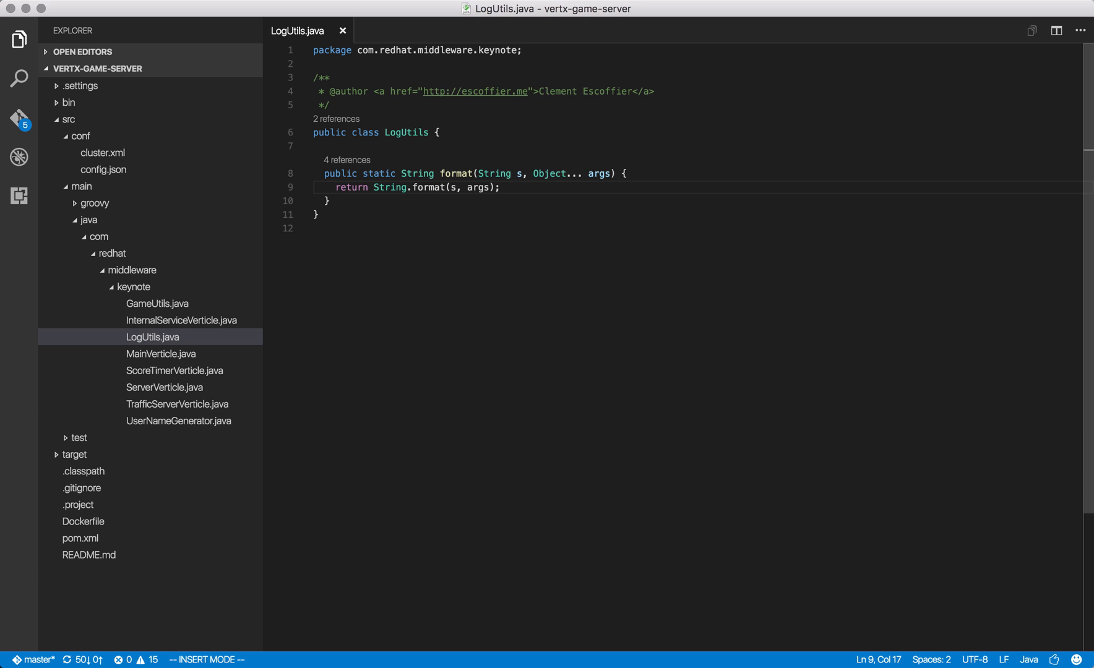
Open the MainVerticle class via a workspace symbol search for 'Main'.
{"action": "key", "text": "Cmd+Shift+O"}
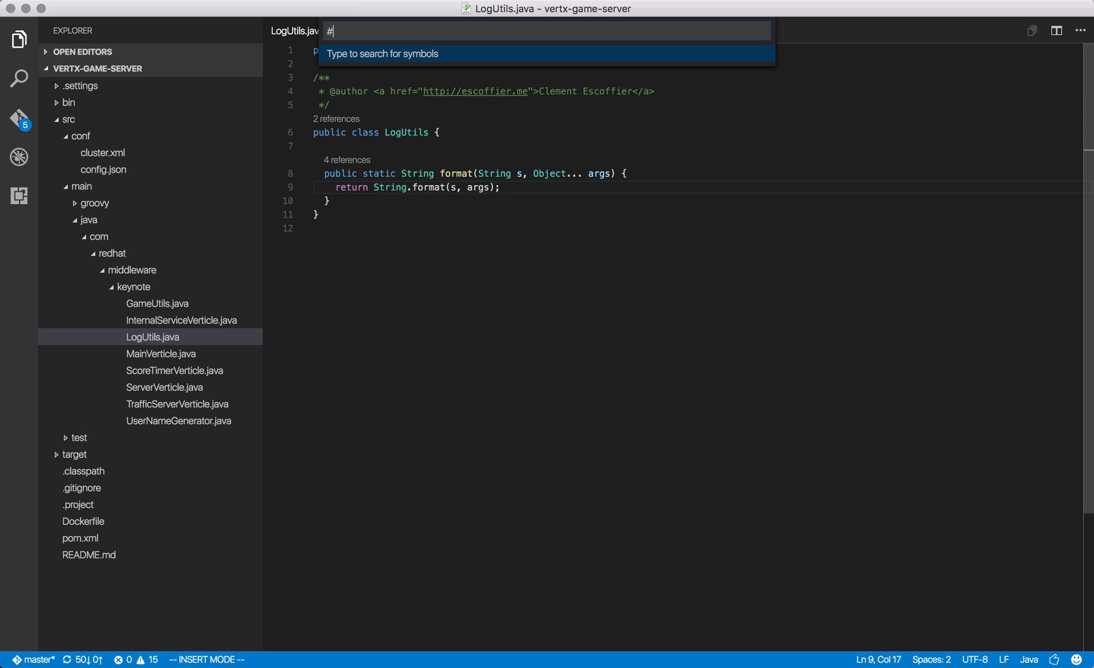
{"action": "type", "text": "Main"}
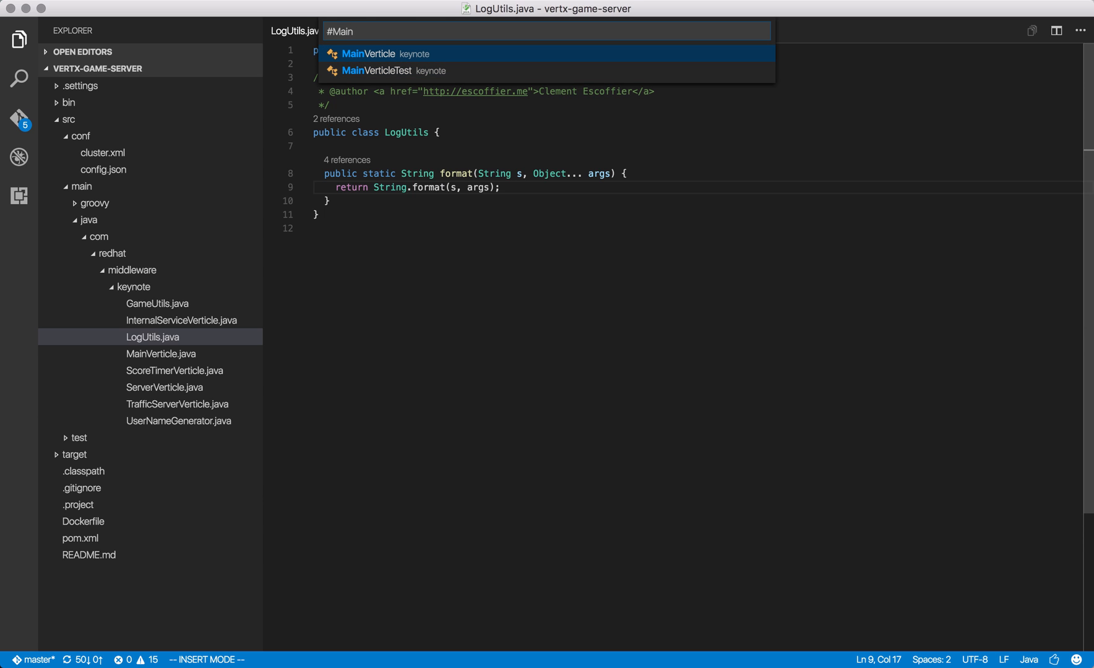
{"action": "left_click", "coordinate": [375, 53]}
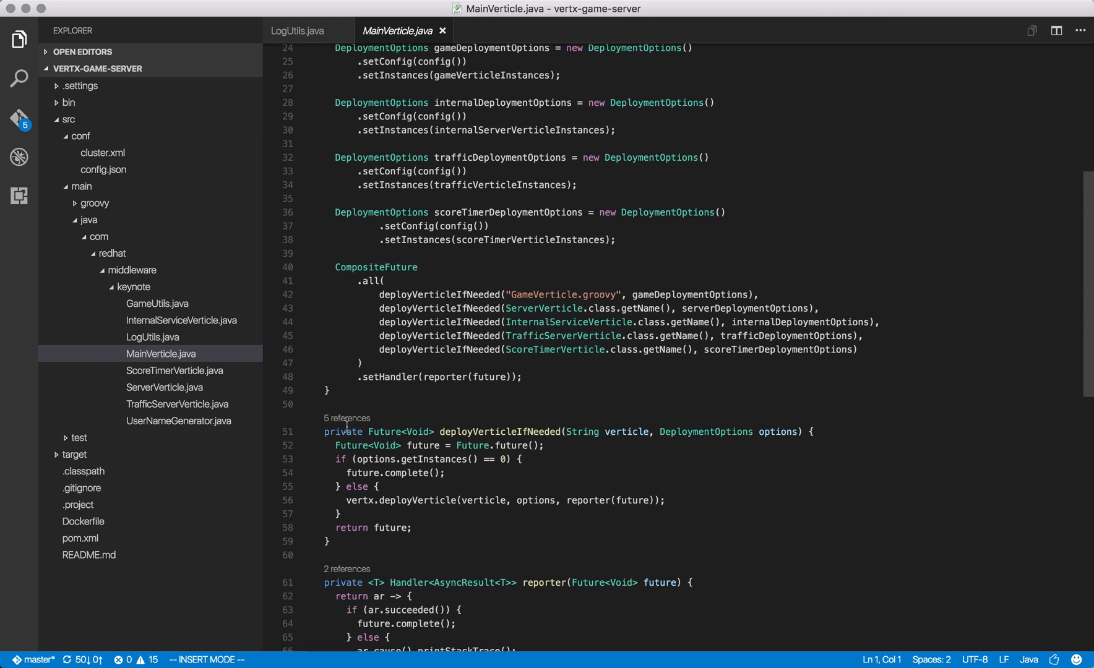
Highlight every occurrence of deployVerticleIfNeeded in MainVerticle.java, declaration and calls alike.
{"action": "scroll", "scroll_direction": "down", "scroll_amount": 3}
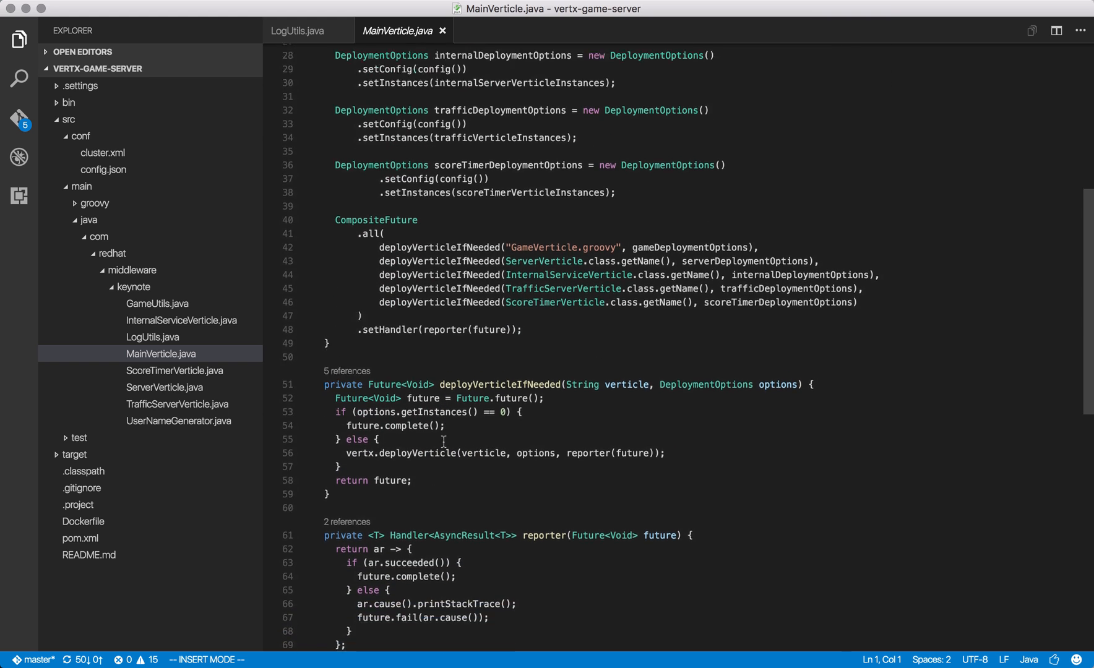
{"action": "scroll", "scroll_direction": "down", "scroll_amount": 3}
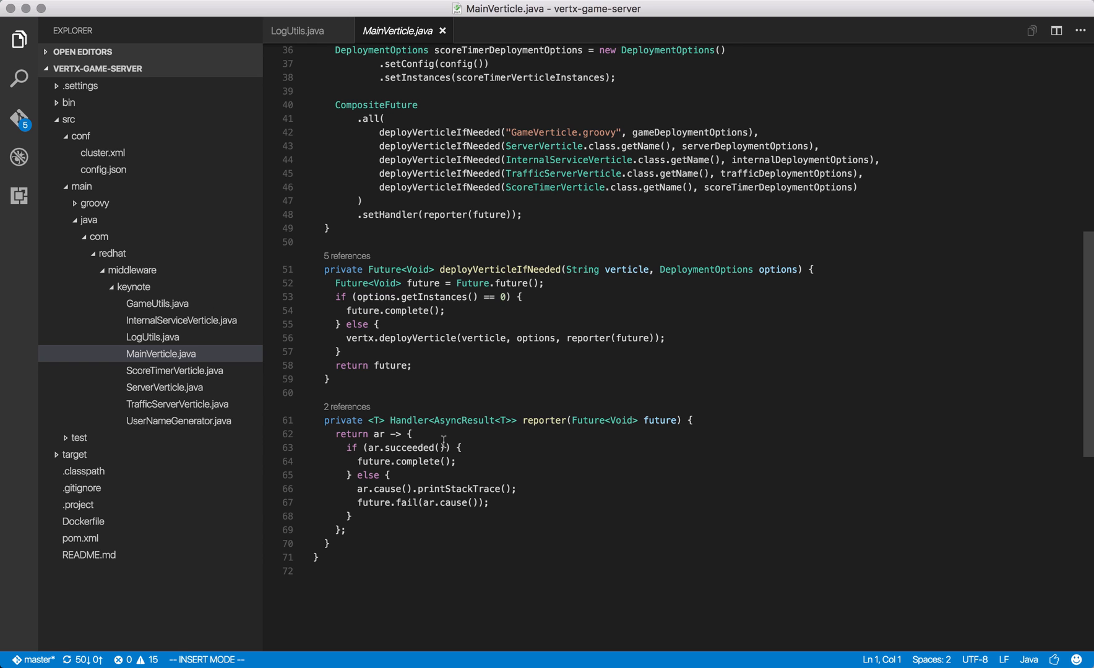
{"action": "mouse_move", "coordinate": [496, 269]}
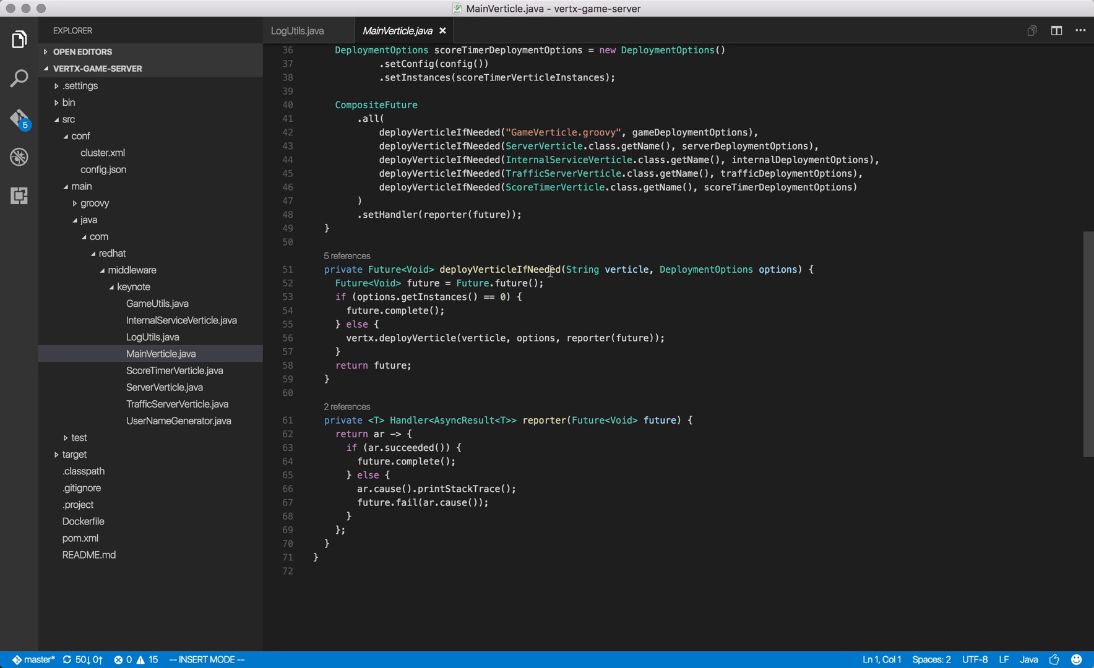
{"action": "double_click", "coordinate": [497, 268]}
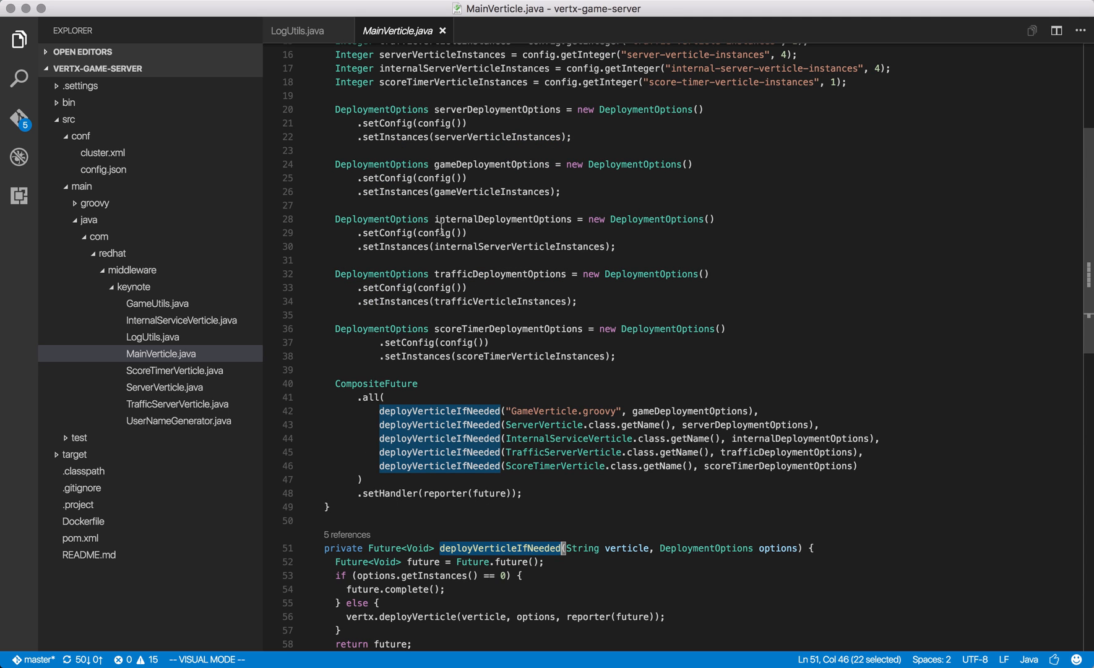
{"action": "scroll", "scroll_direction": "down", "scroll_amount": 3}
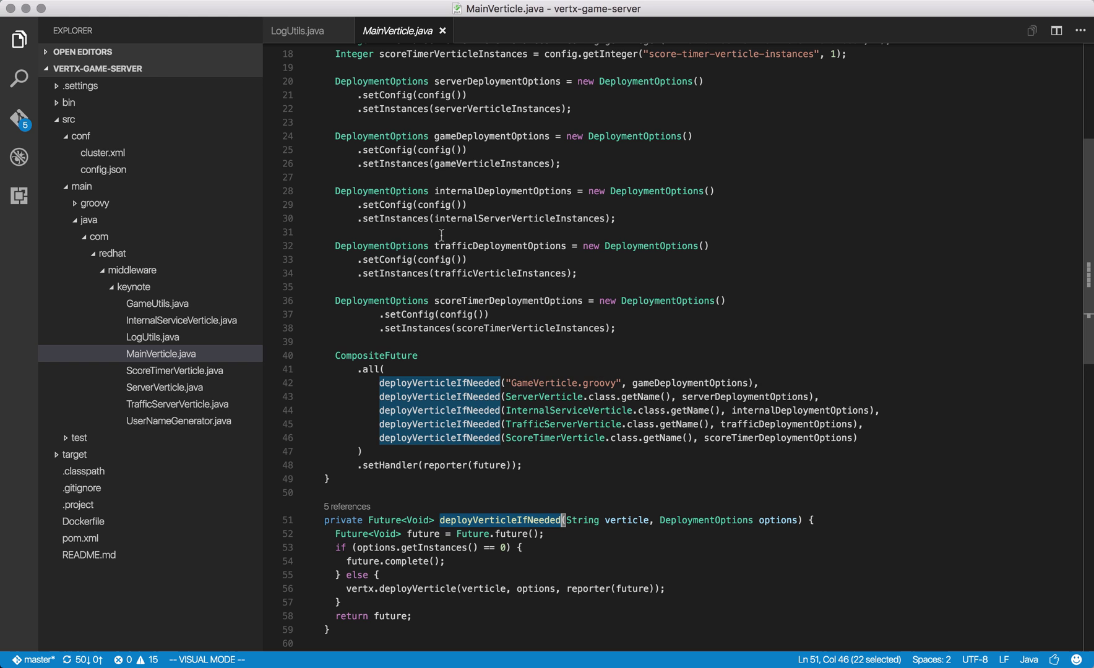
Jump to the reporter method through the file's symbol list.
{"action": "key", "text": "Cmd+Shift+O"}
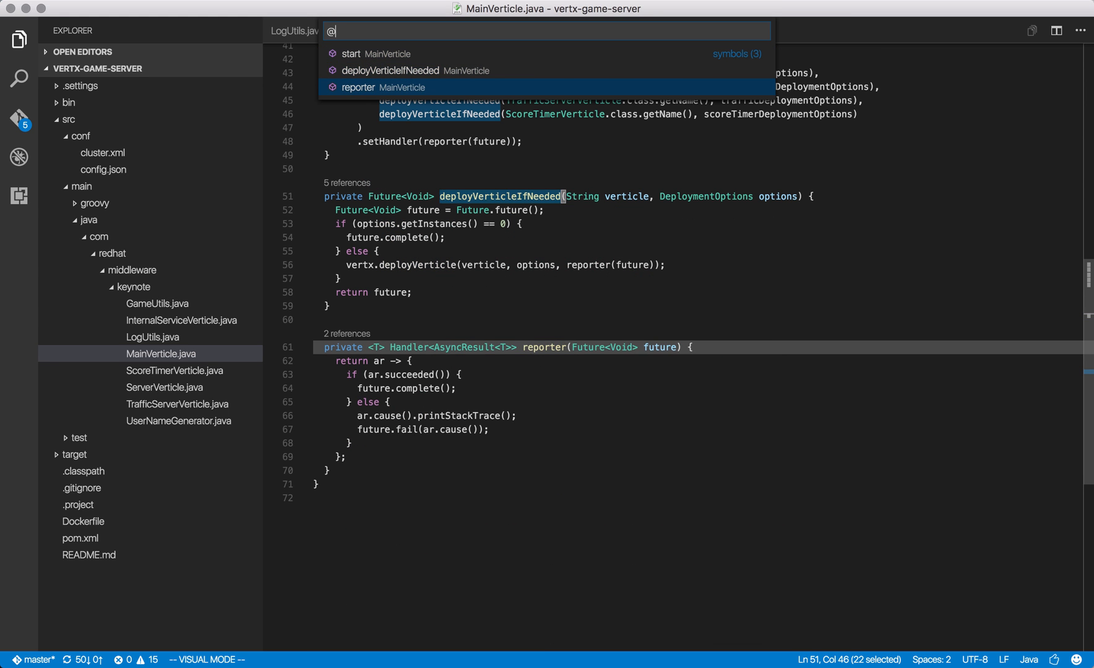
{"action": "key", "text": "Escape"}
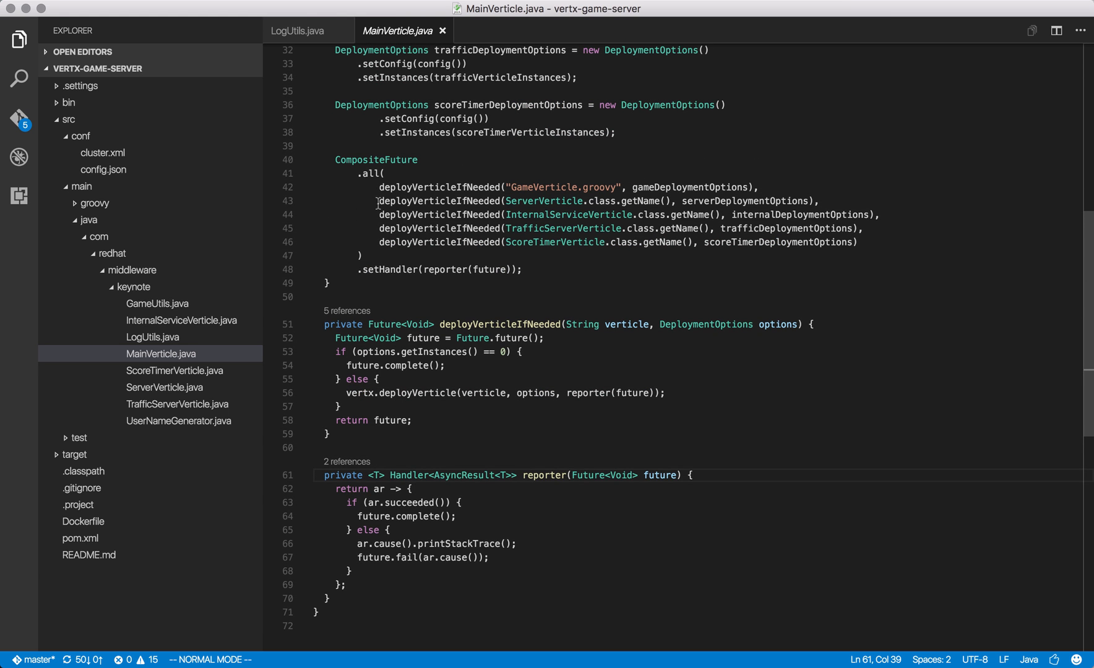
Reformat the five deployVerticleIfNeeded calls inside CompositeFuture.all with Format Code.
{"action": "left_click", "coordinate": [380, 228]}
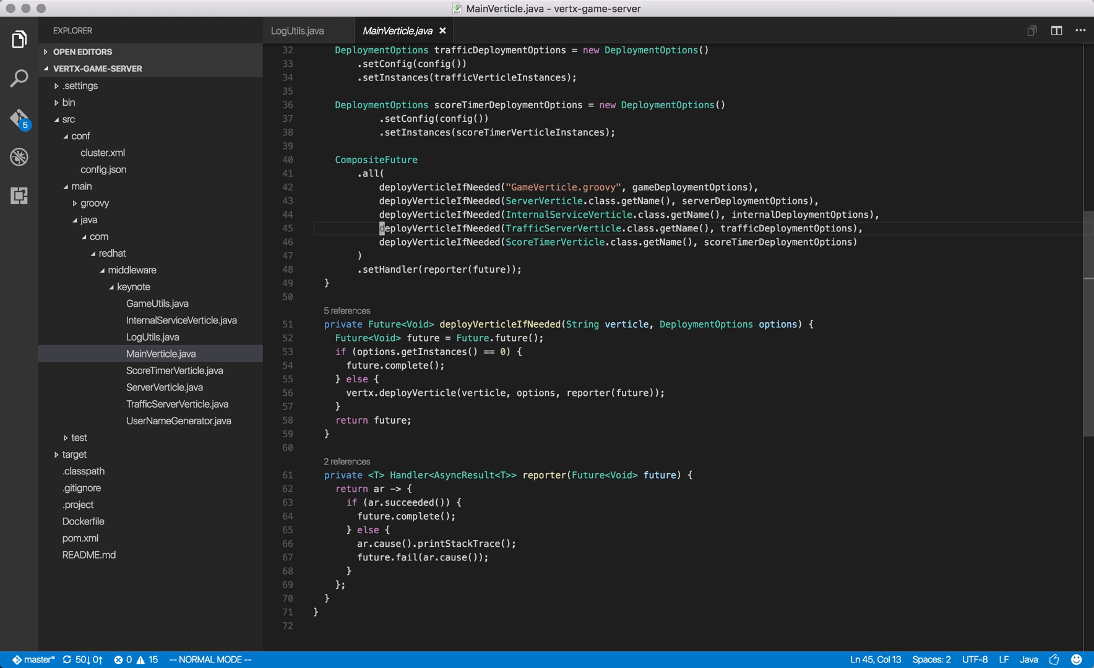
{"action": "key", "text": "i"}
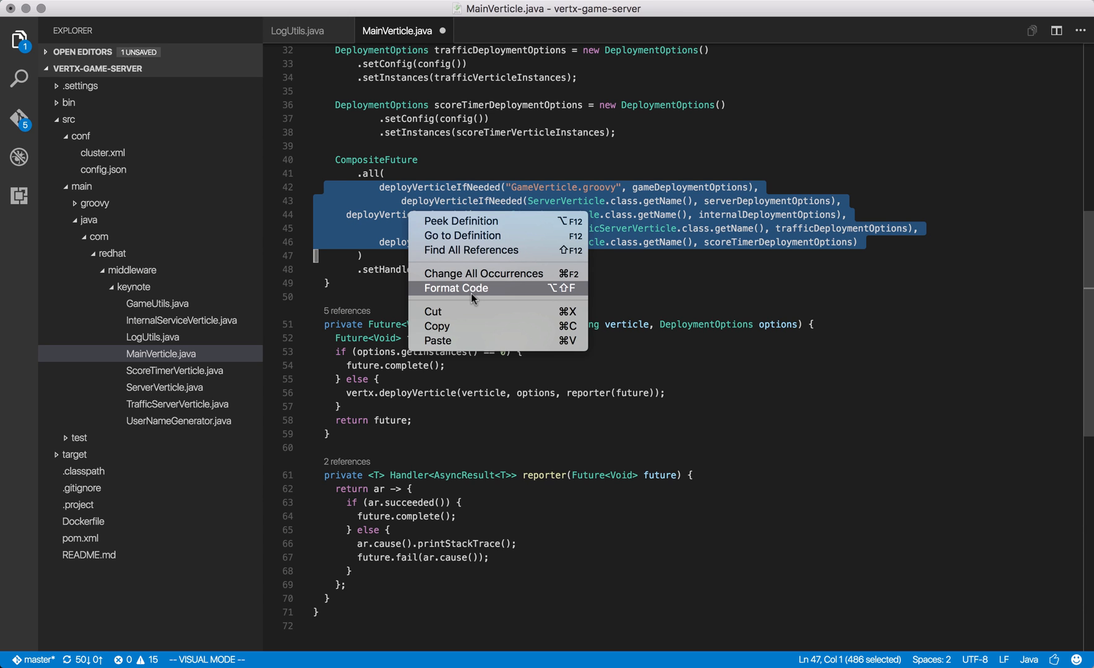
{"action": "left_click", "coordinate": [455, 288]}
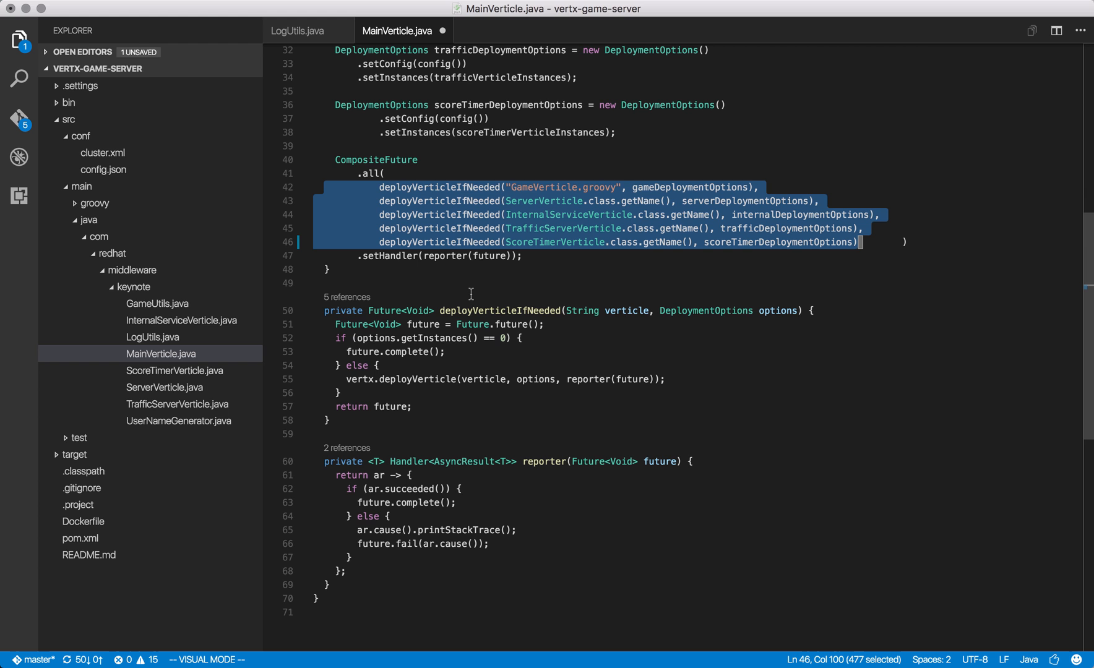
{"action": "mouse_move", "coordinate": [530, 255]}
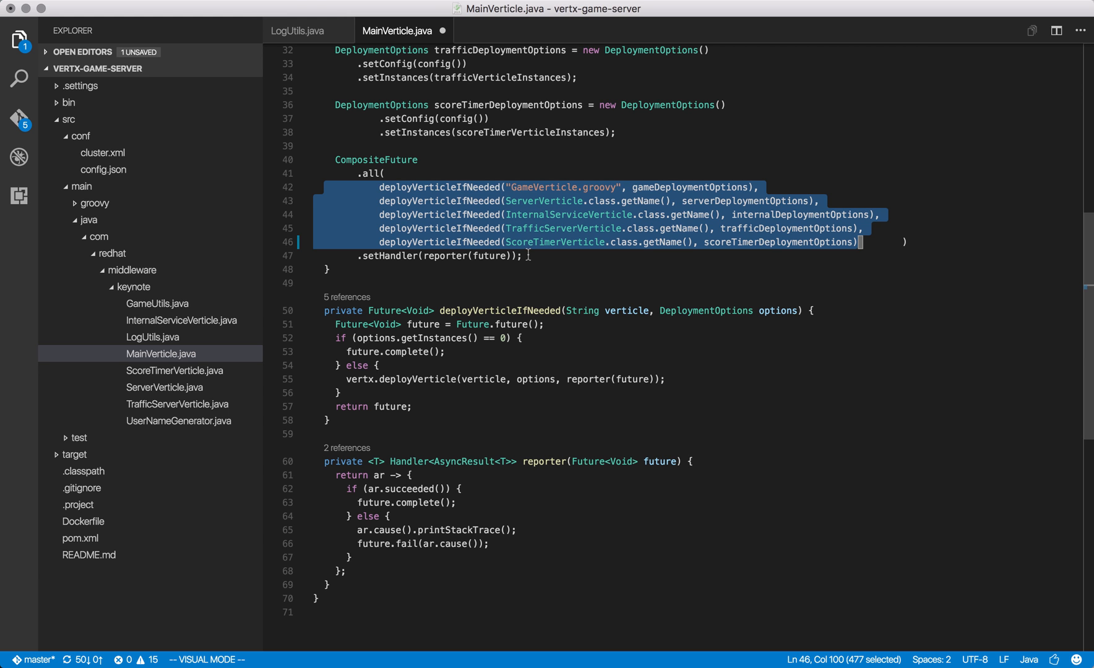
{"action": "mouse_move", "coordinate": [547, 161]}
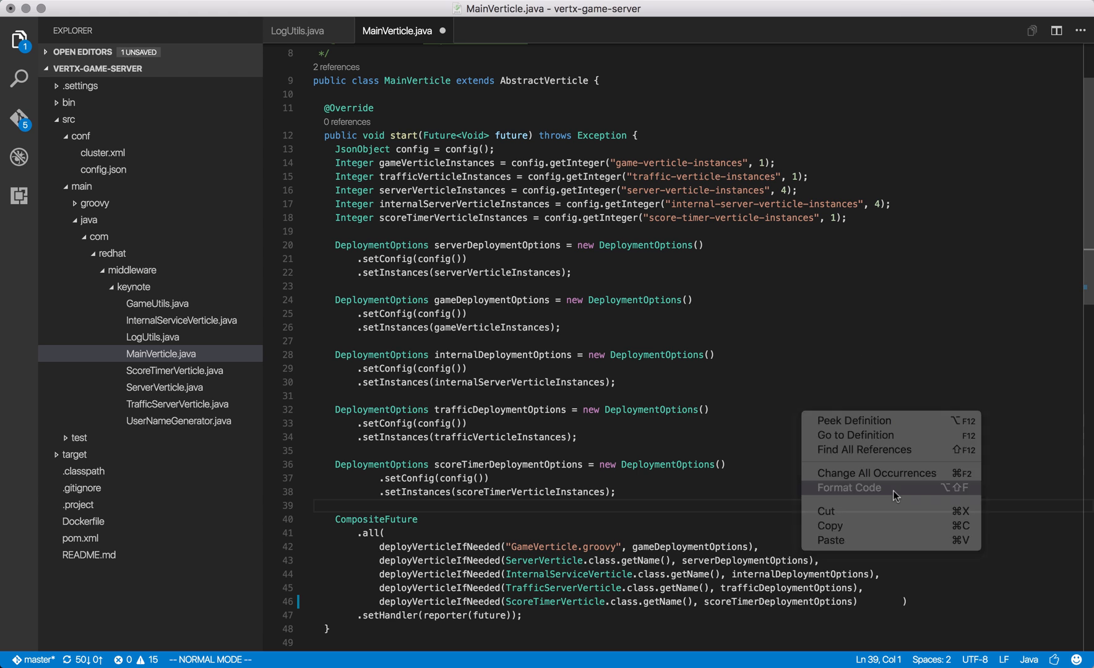
{"action": "left_click", "coordinate": [847, 487]}
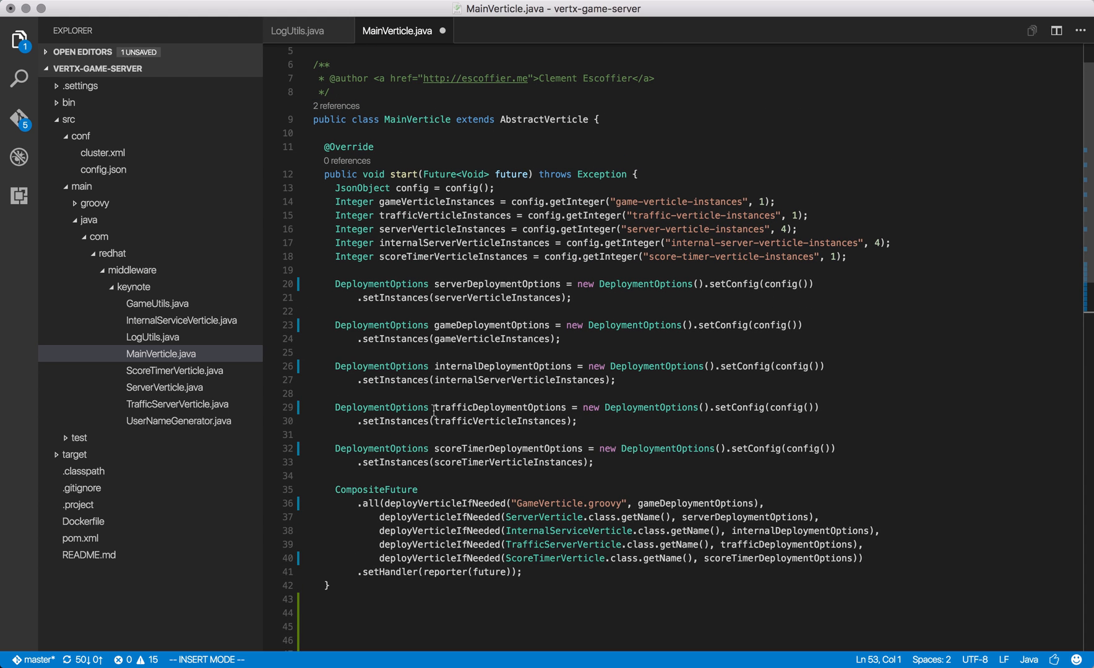
{"action": "mouse_move", "coordinate": [458, 516]}
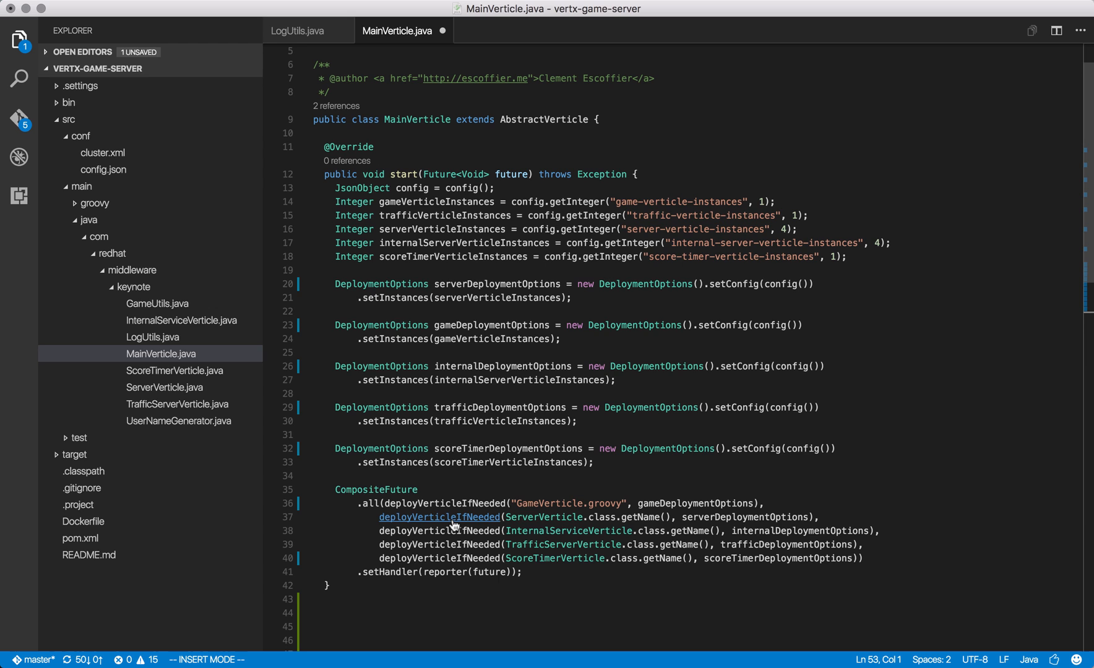
Scroll down to the deployVerticleIfNeeded method definition.
{"action": "scroll", "scroll_direction": "down", "scroll_amount": 3}
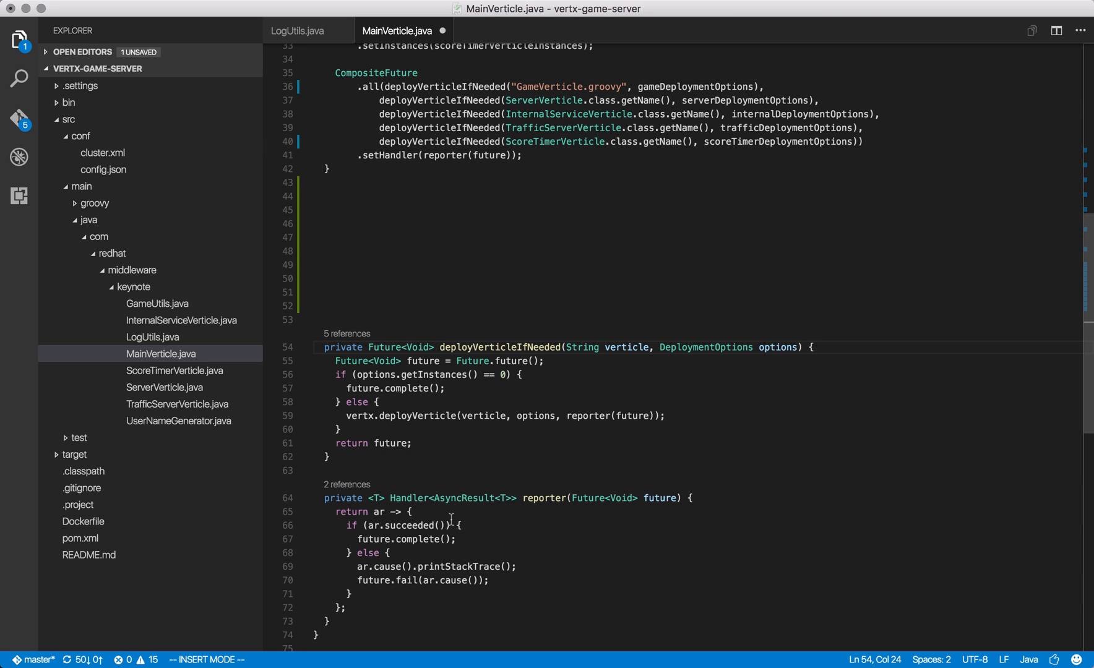